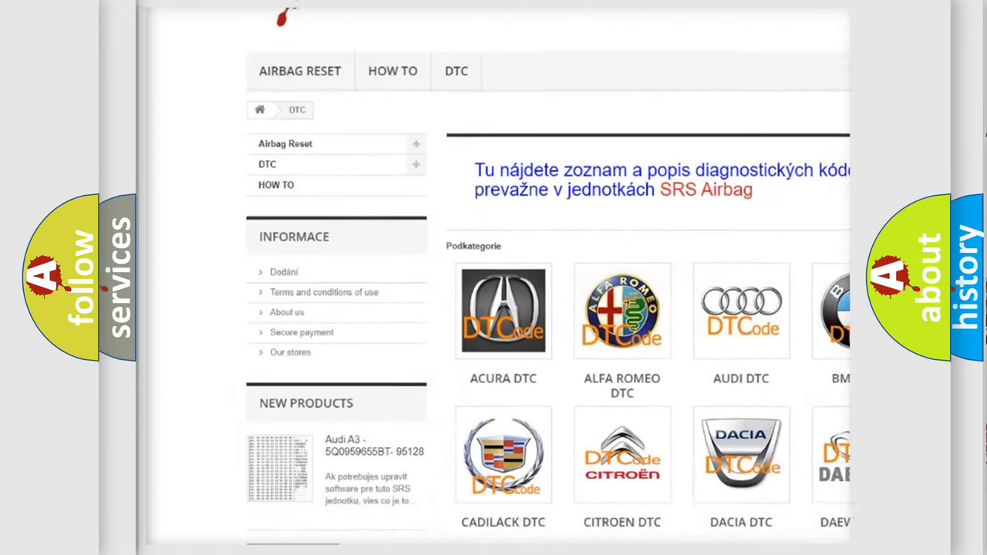
scroll(down, 3)
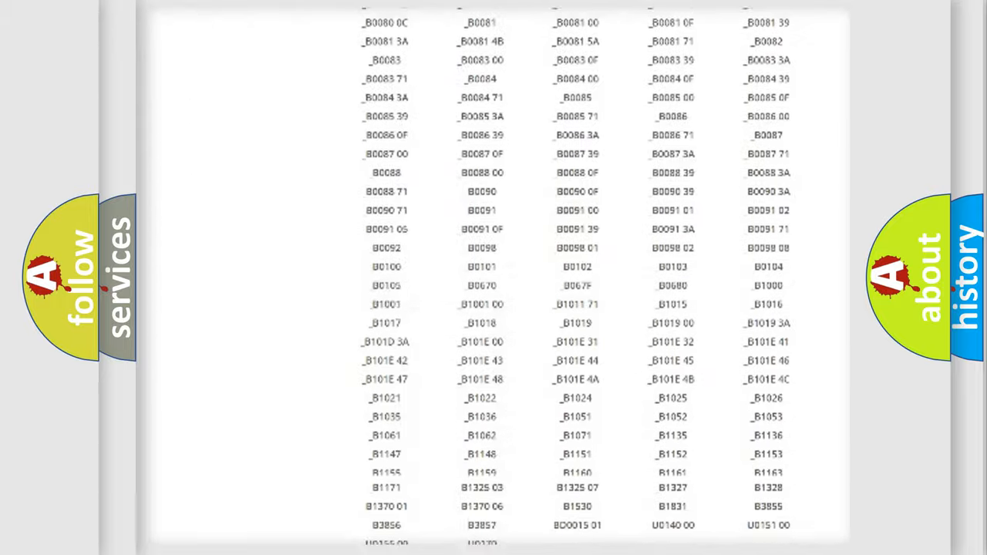
scroll(up, 3)
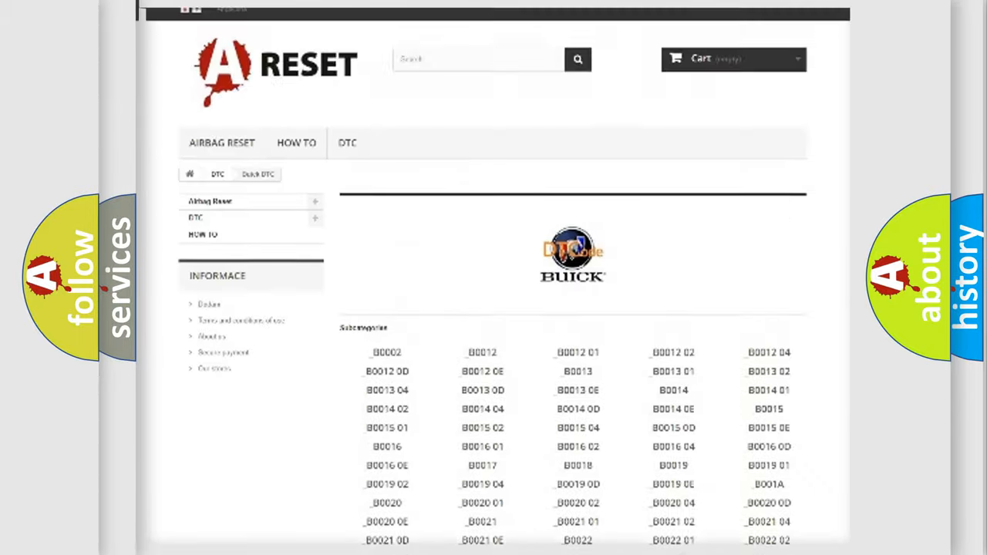